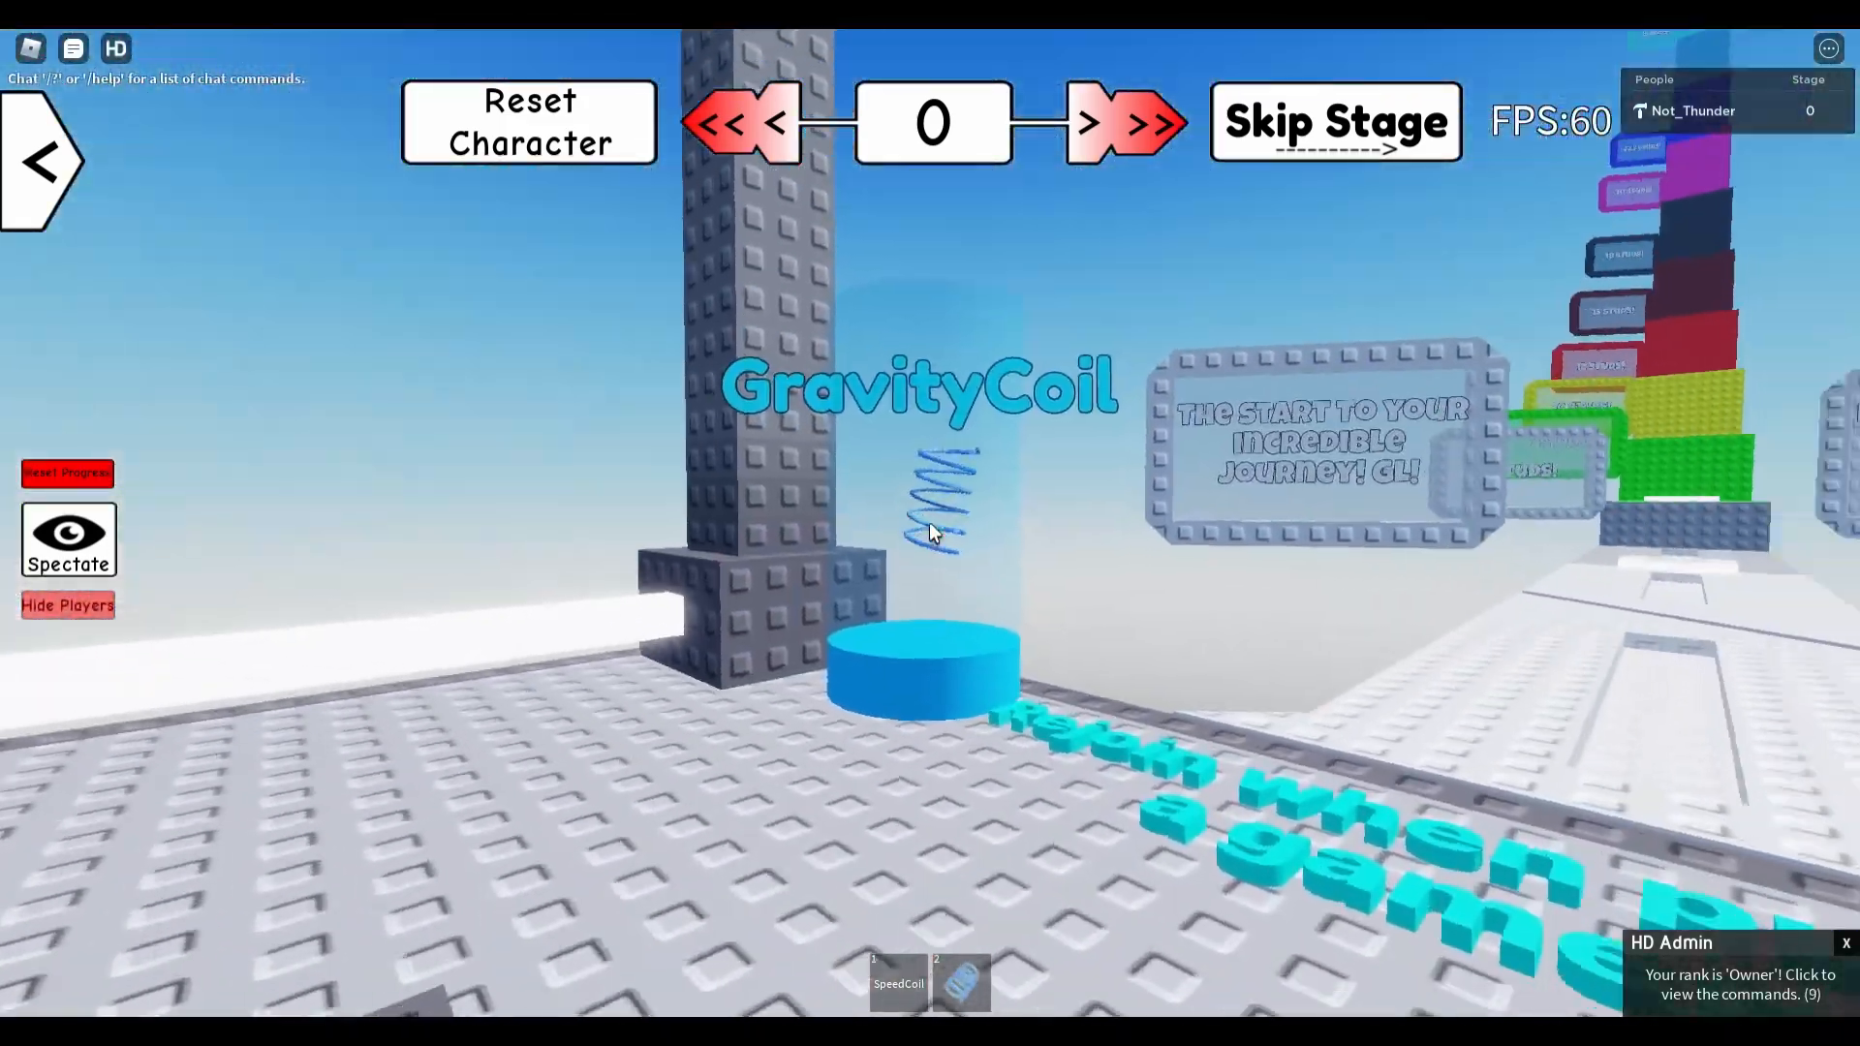
{"action": "mouse_move", "coordinate": [930, 523]}
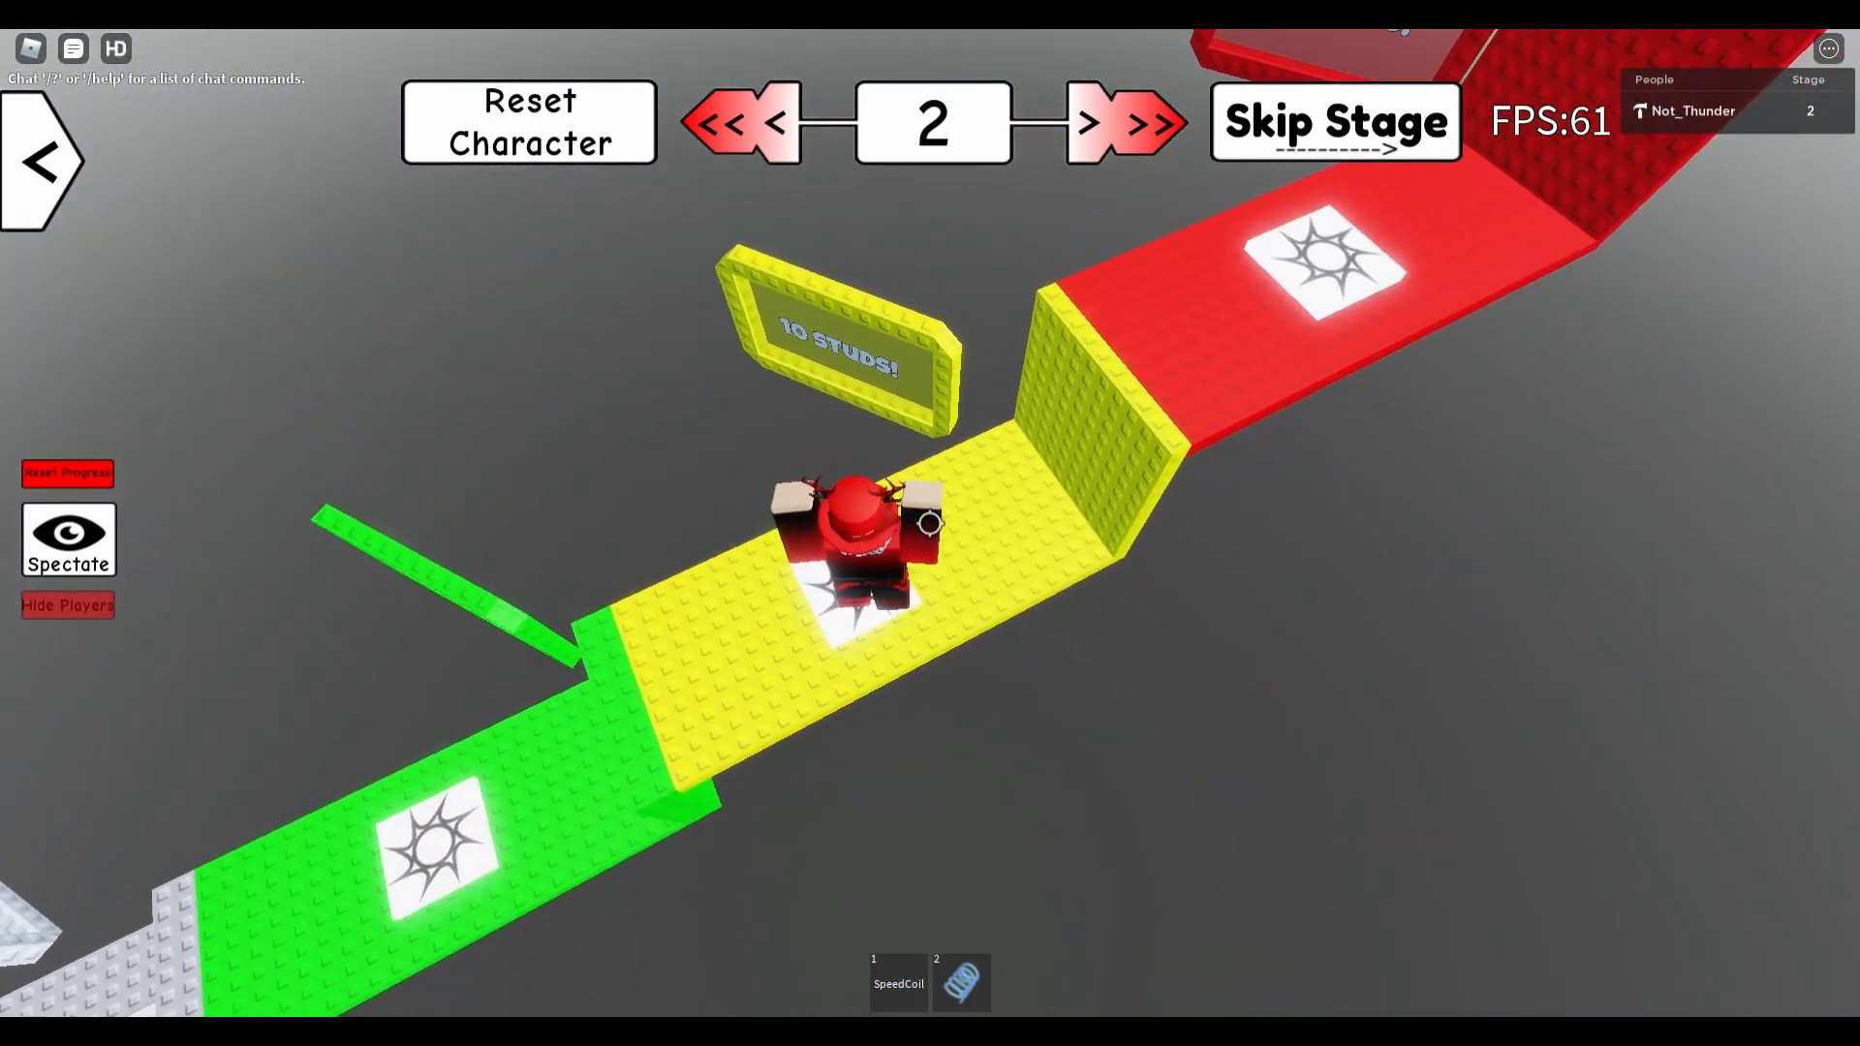
- Run the obby stages and send a chat message about having no deaths
{"action": "left_click", "coordinate": [1124, 122]}
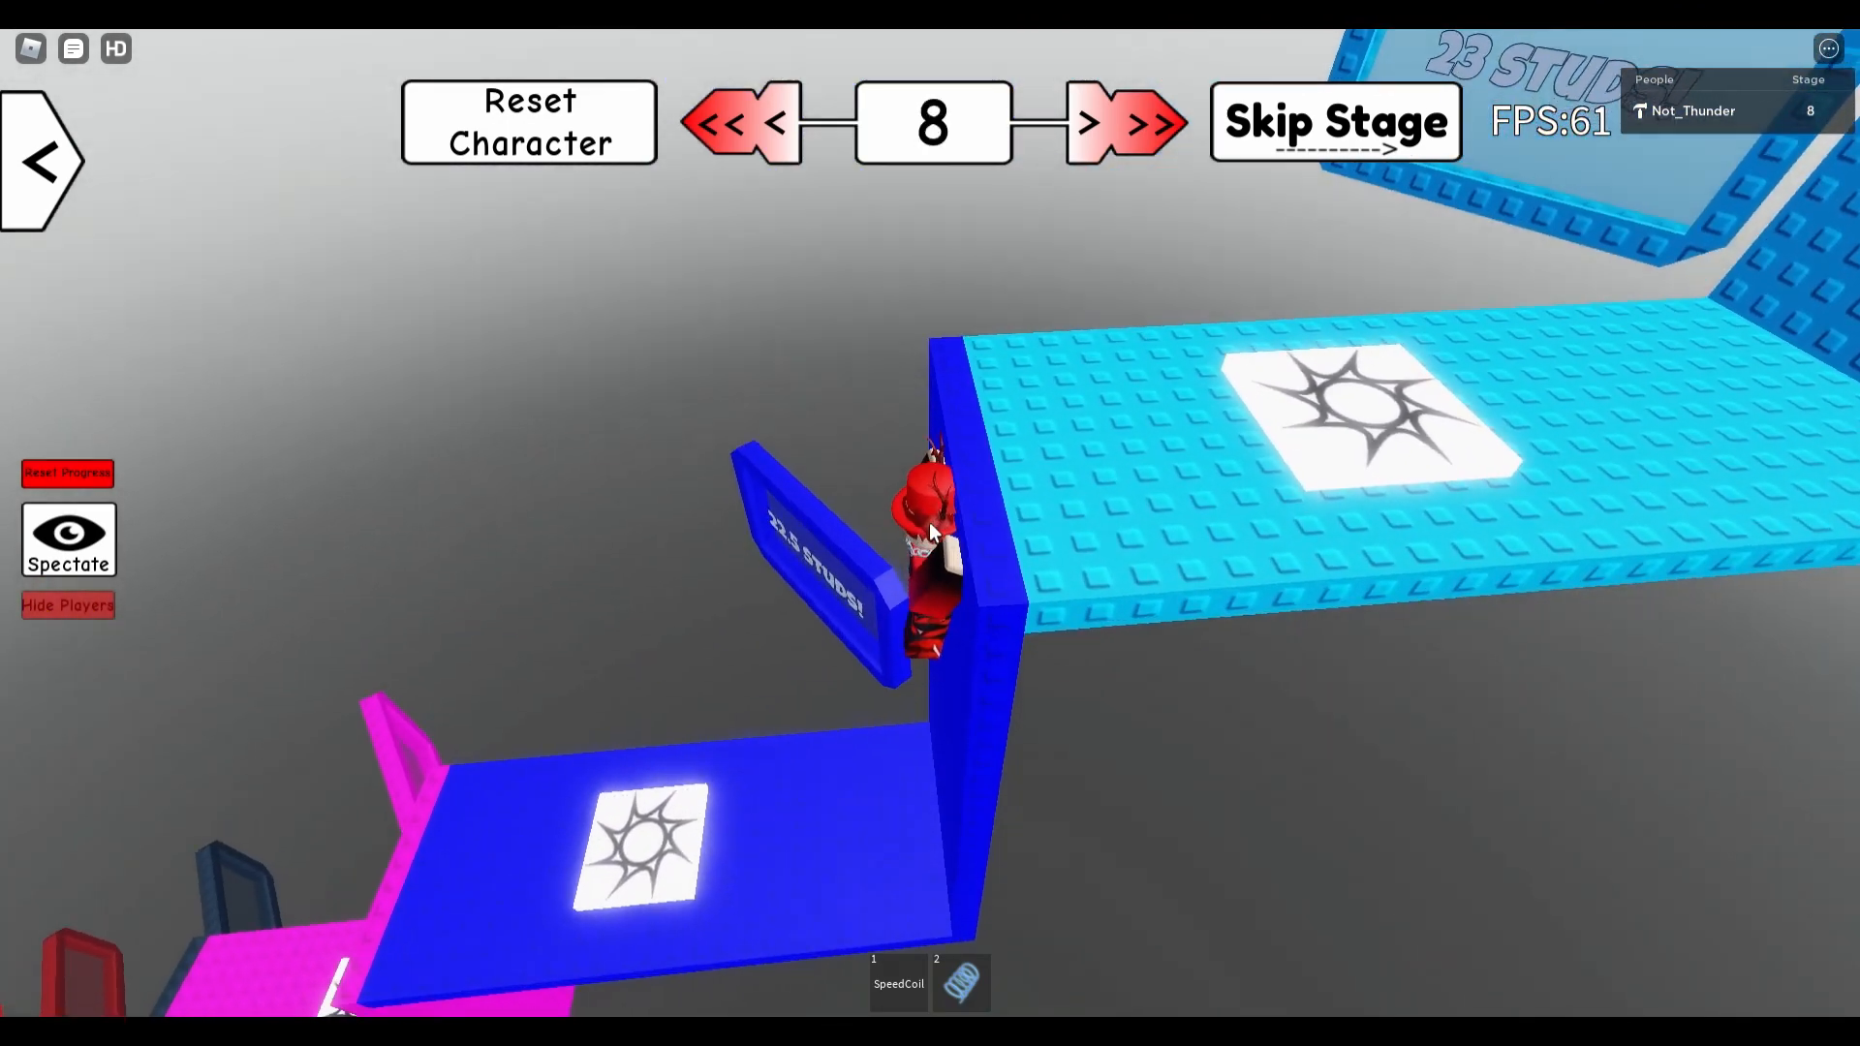
{"action": "mouse_move", "coordinate": [930, 535]}
{"action": "type", "text": "no death"}
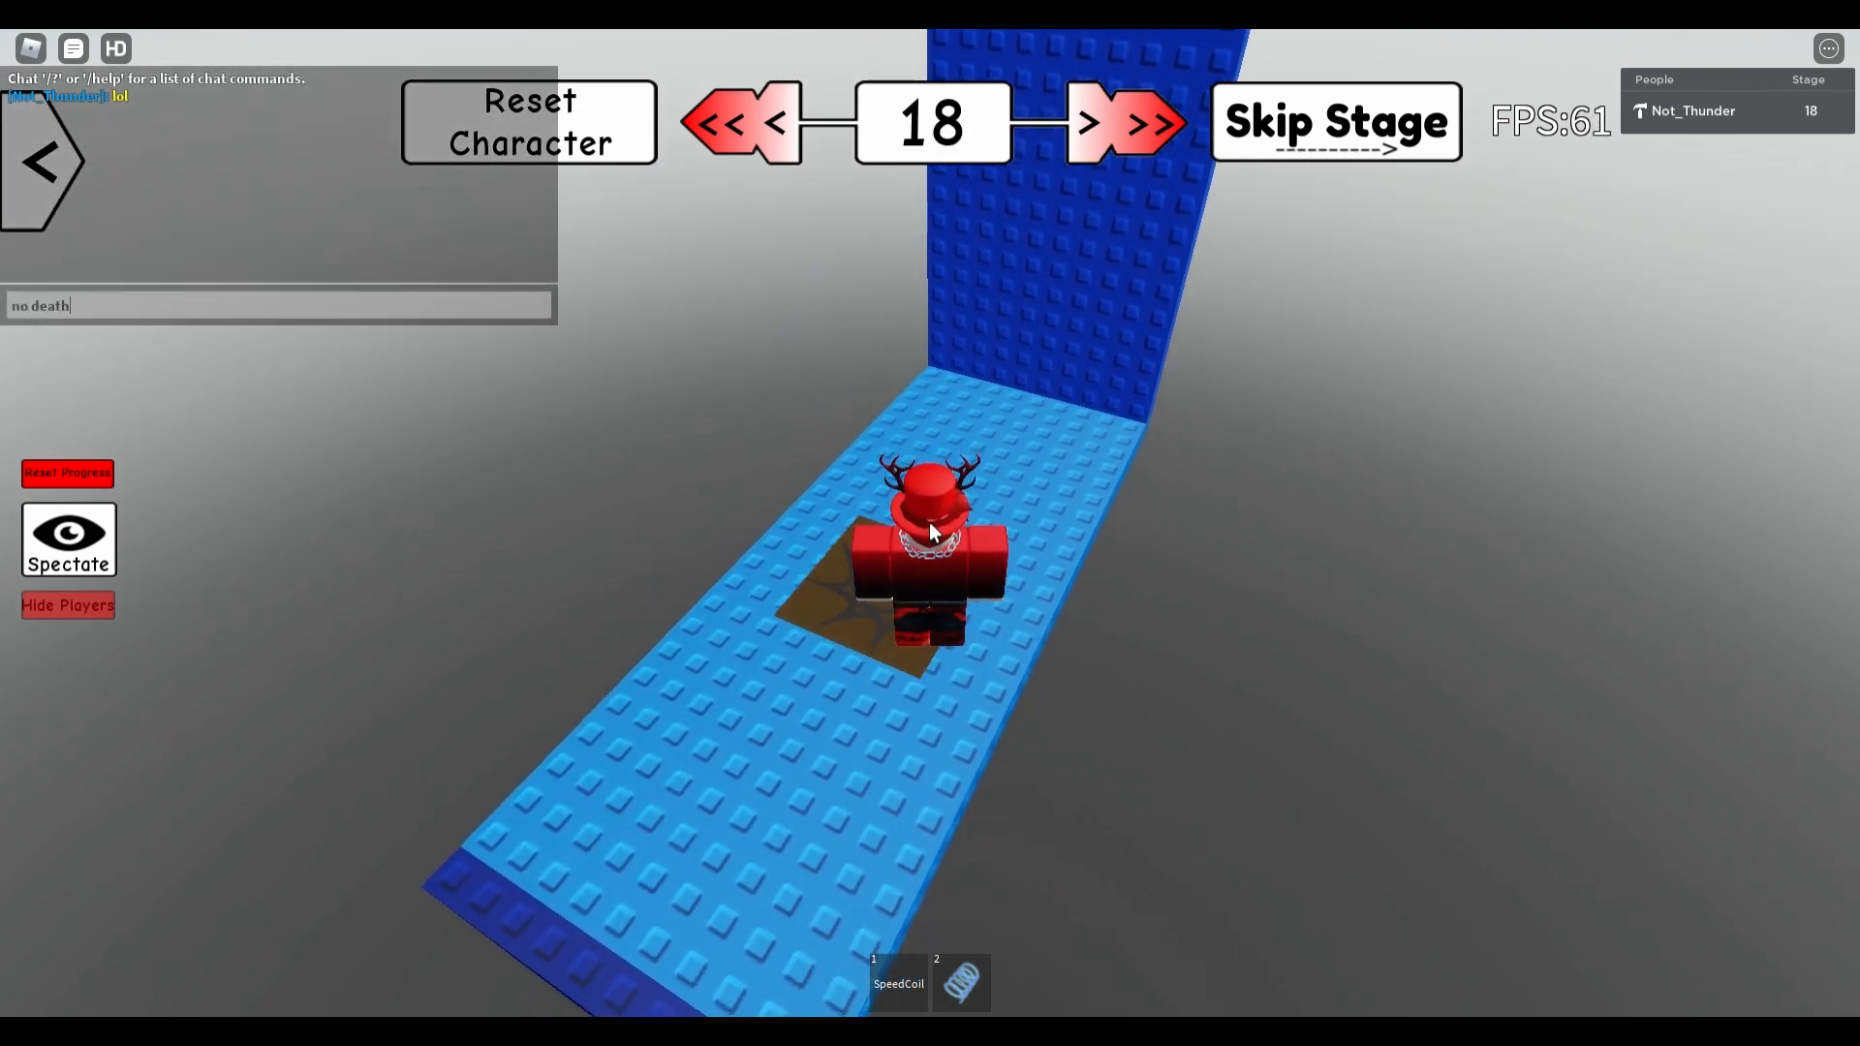
{"action": "type", "text": "s? pls"}
{"action": "key", "text": "Return"}
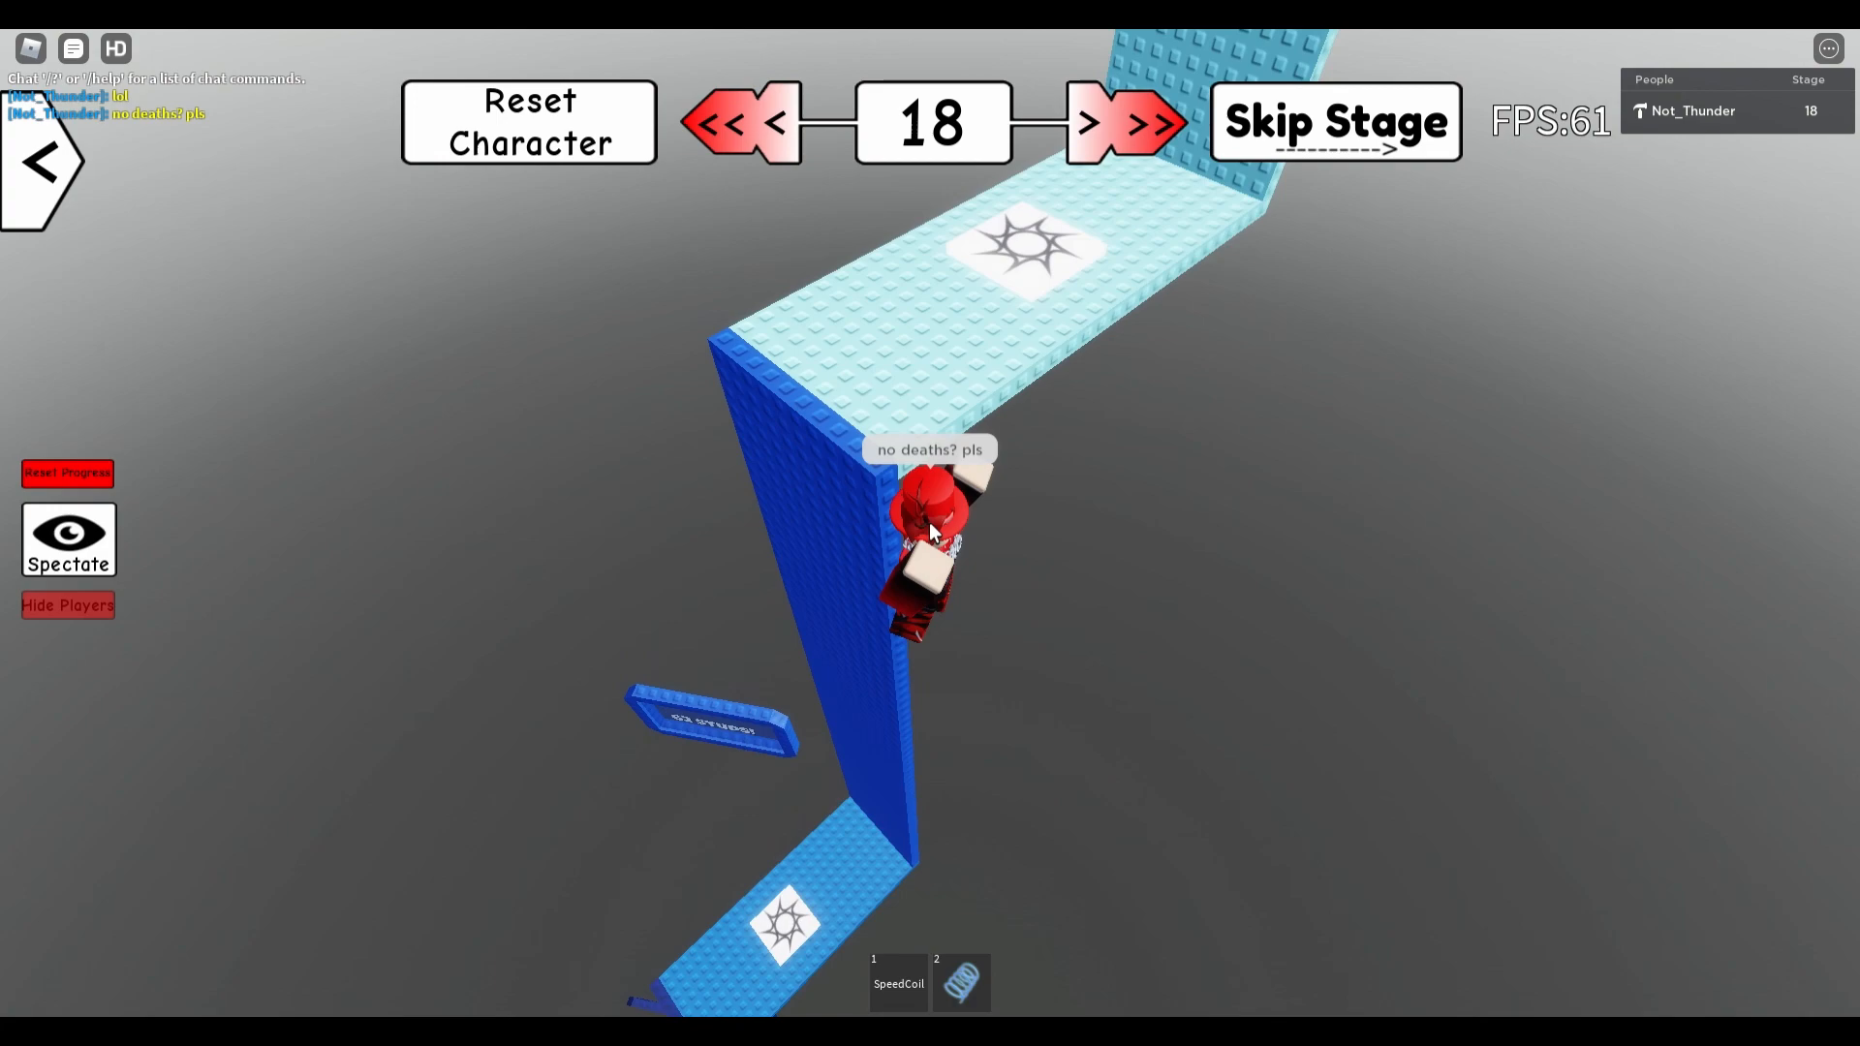
- Keep clearing stages and send the chat message 'very hard'
{"action": "left_click", "coordinate": [1128, 122]}
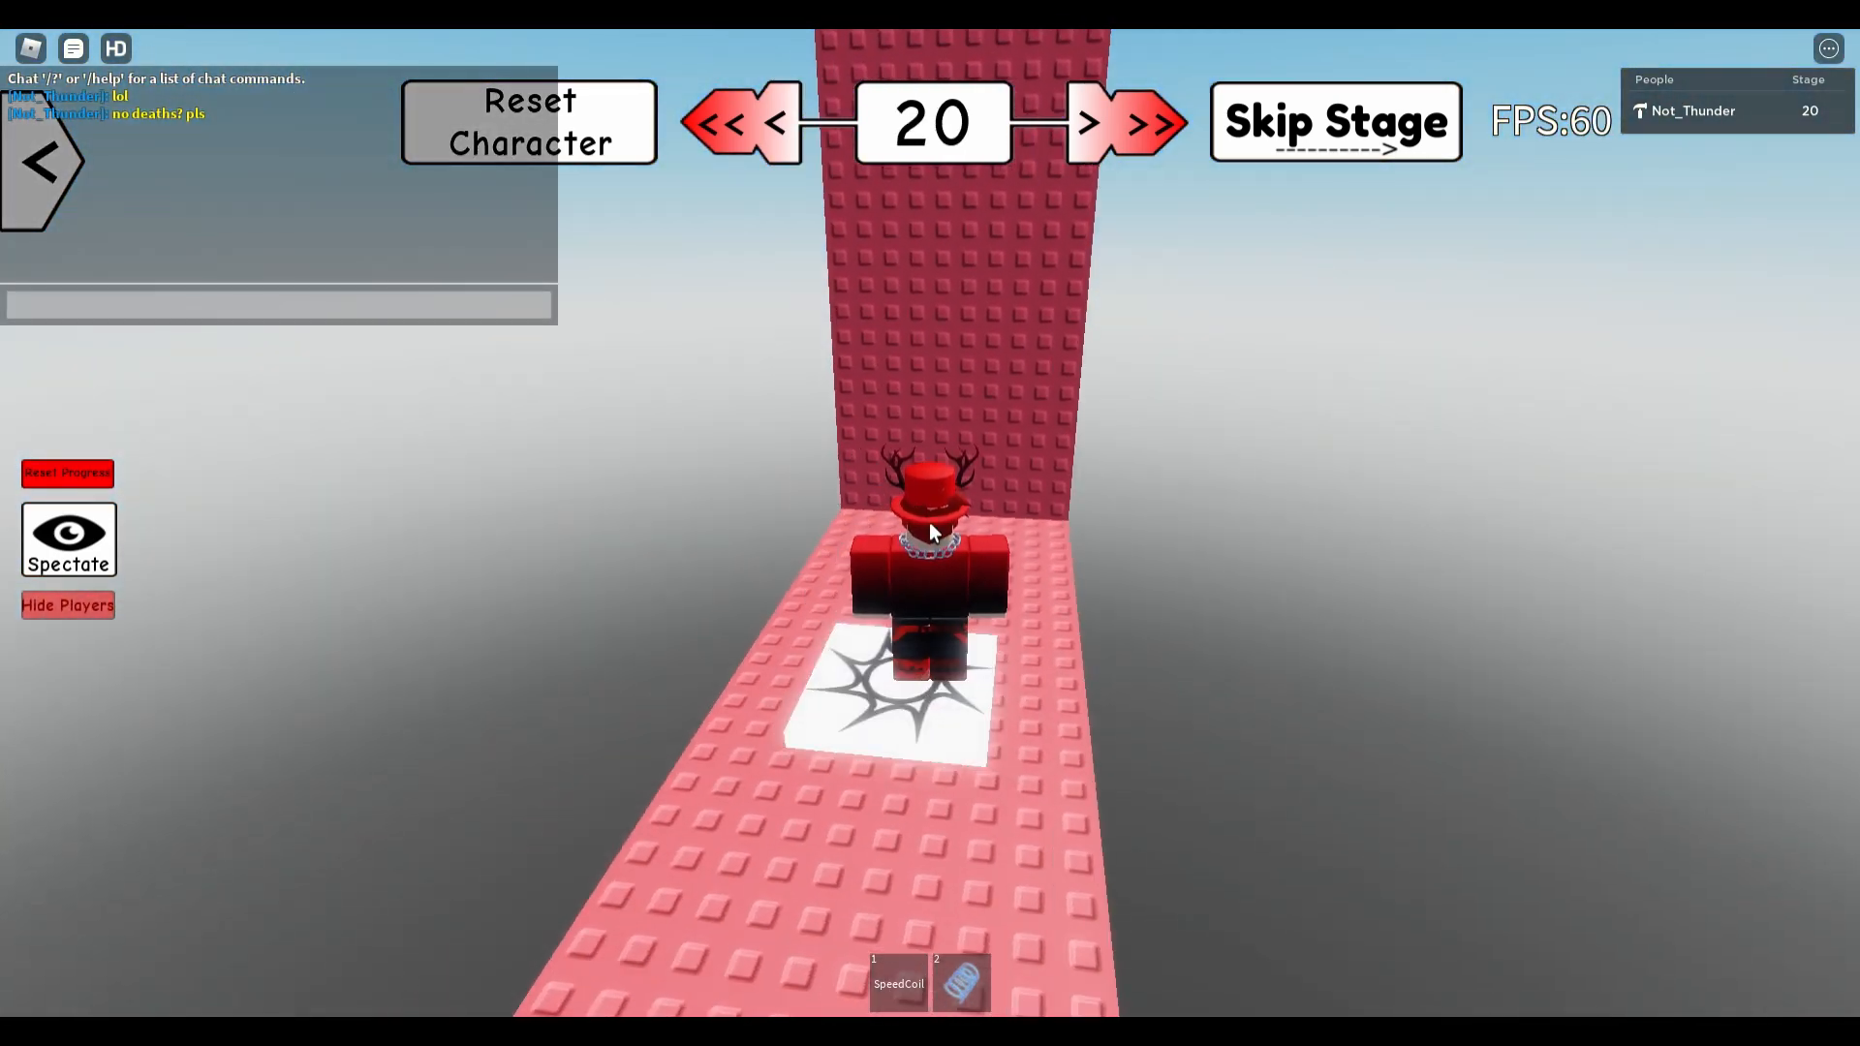
{"action": "type", "text": "ve"}
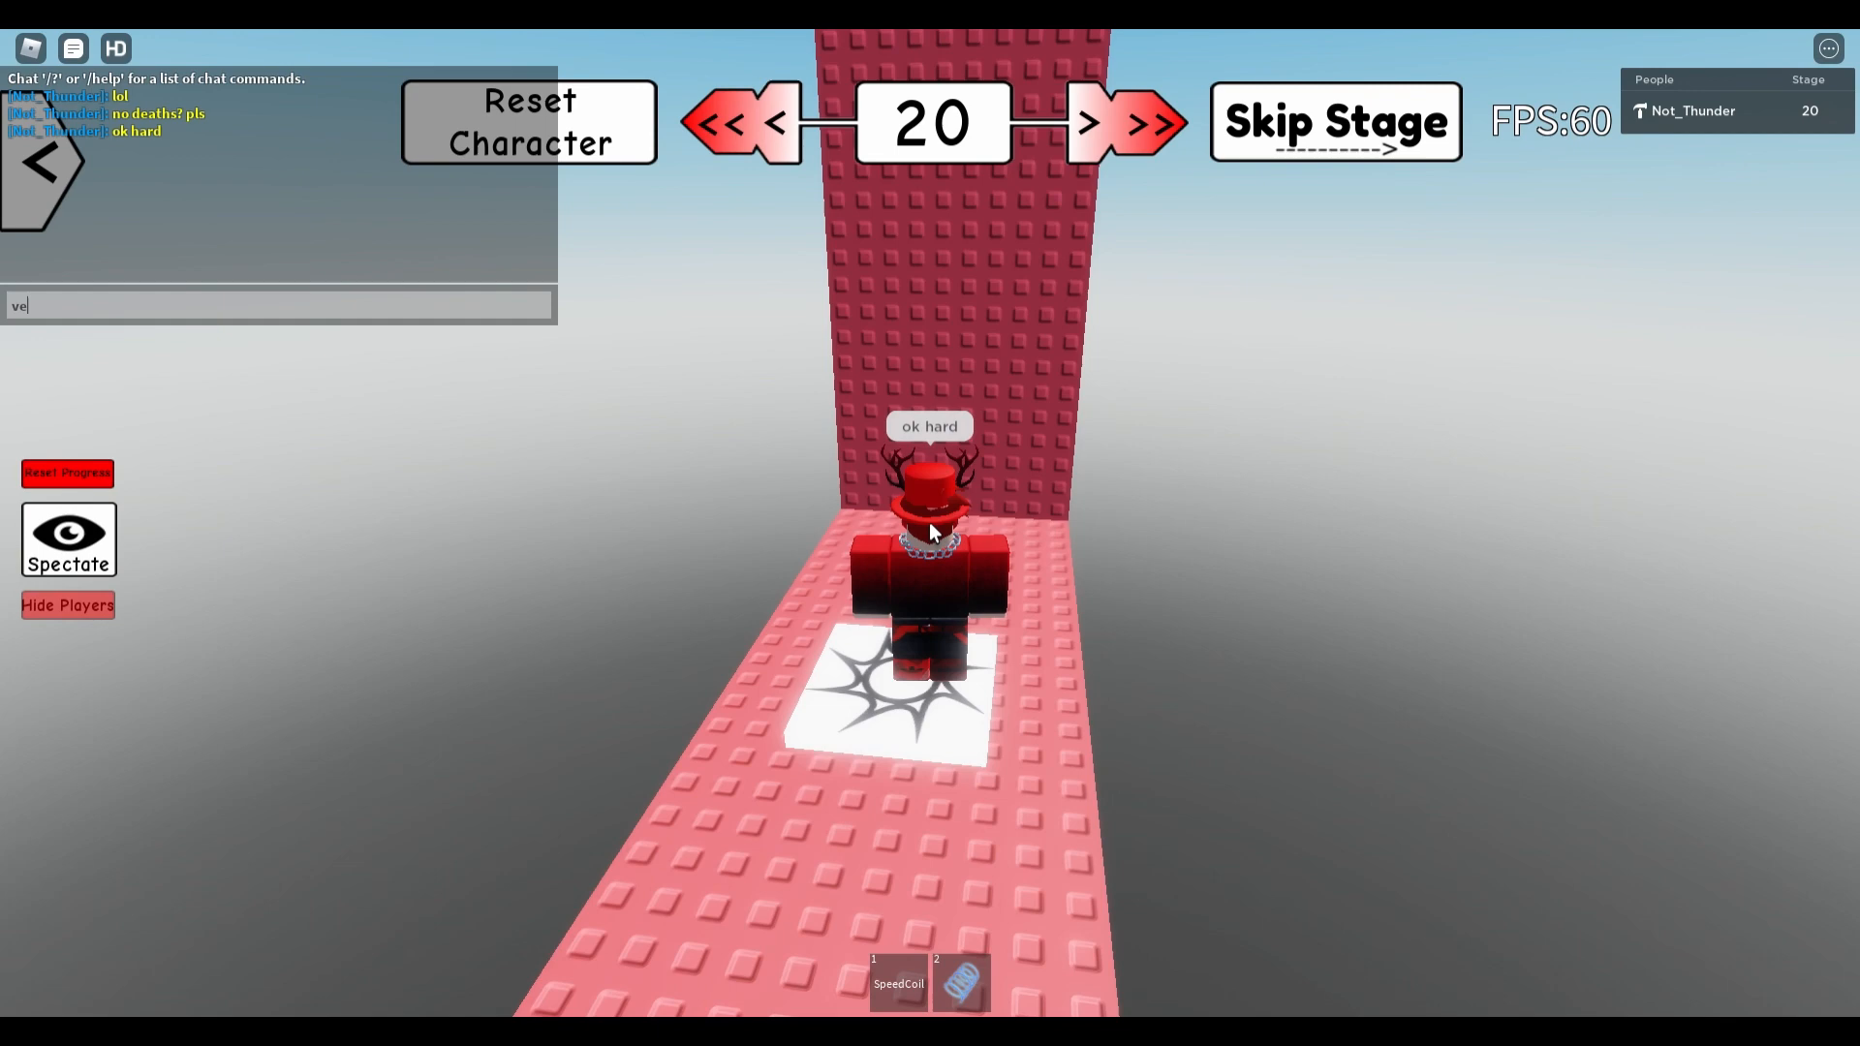
{"action": "key", "text": "Return"}
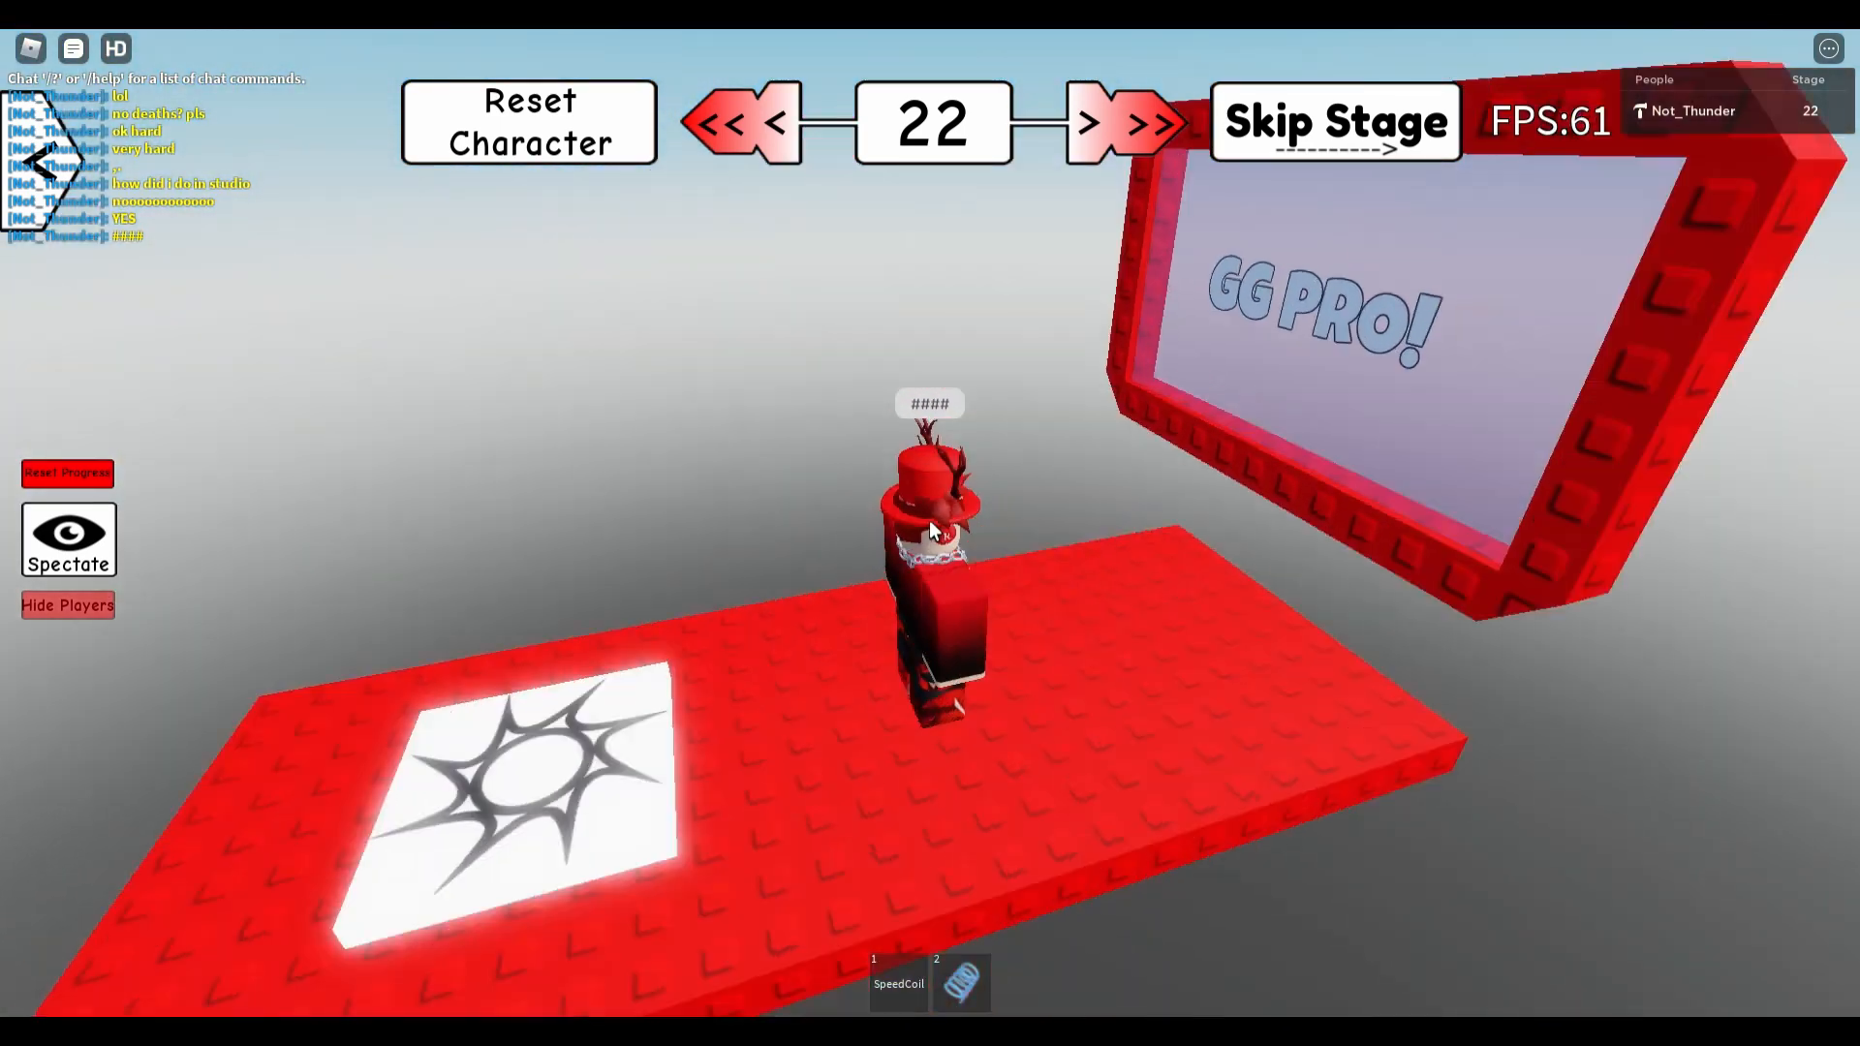
- Reach stage 22 at the GG PRO! sign and send the 'you sho' chat message
{"action": "type", "text": "you should sub to me and lv"}
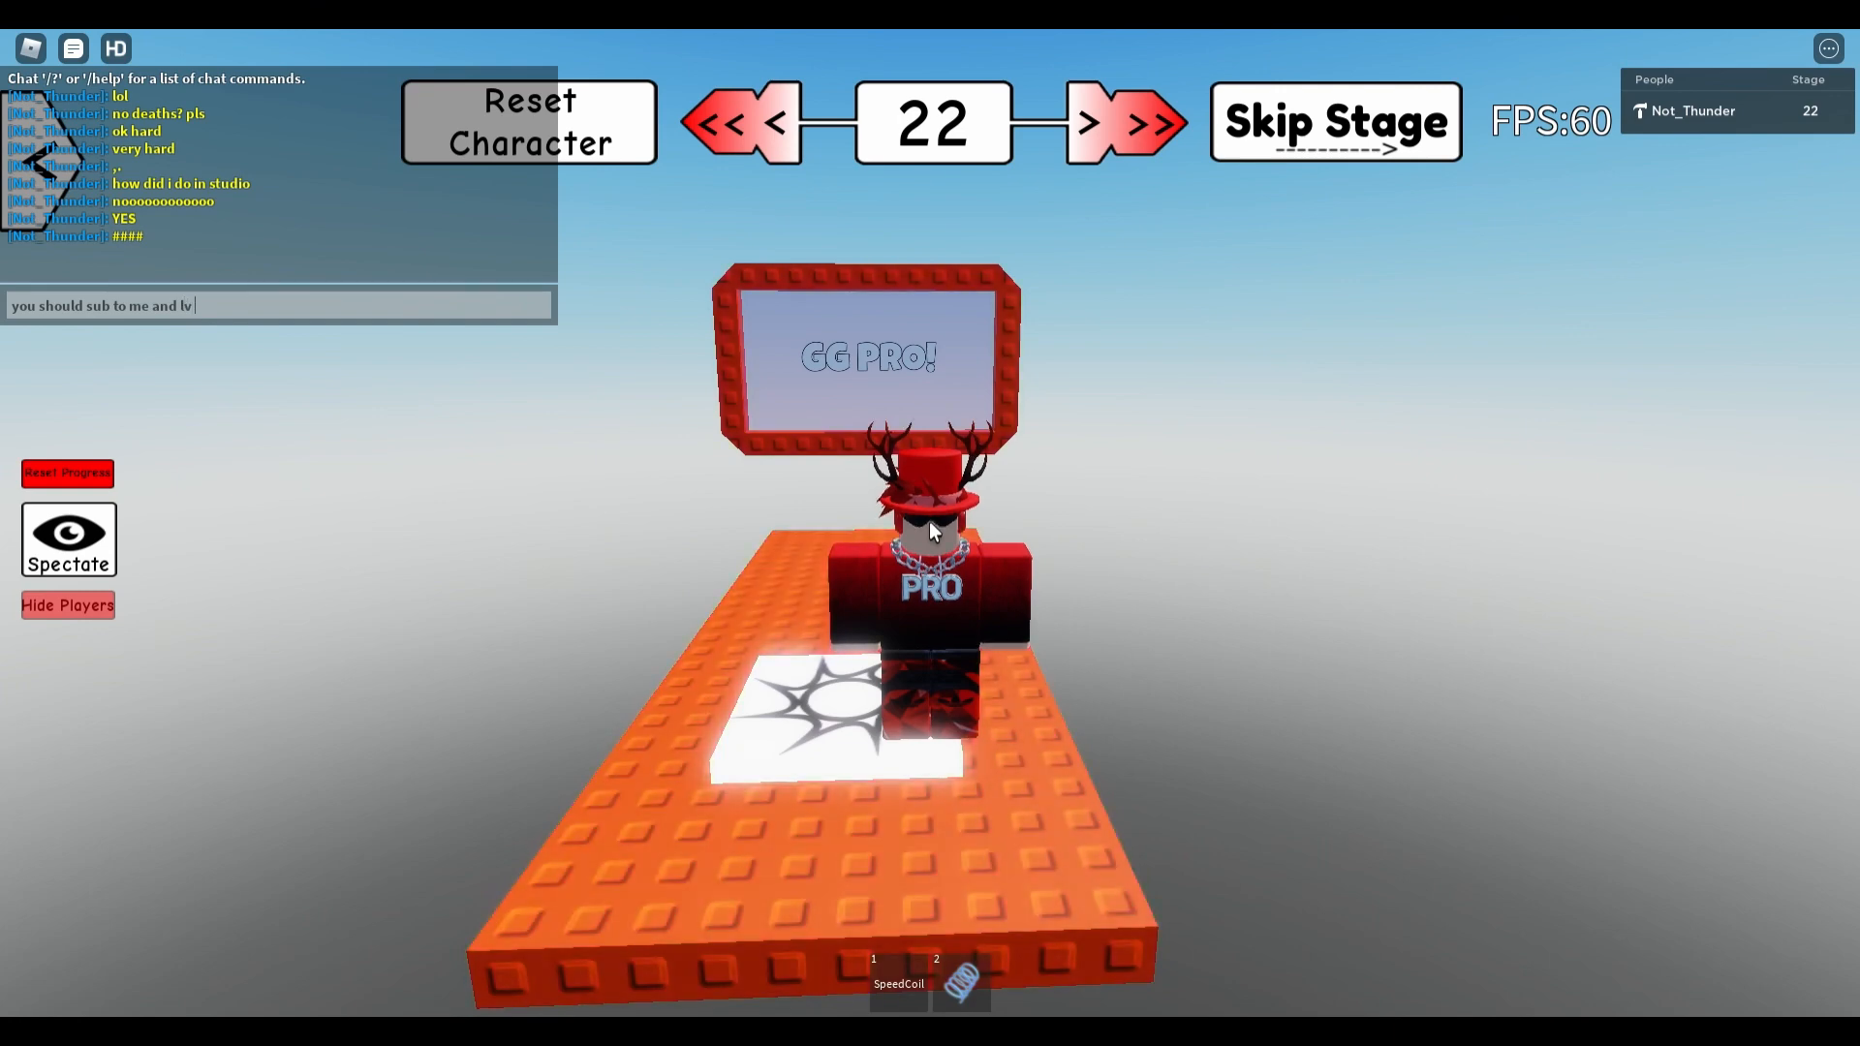
{"action": "key", "text": "Return"}
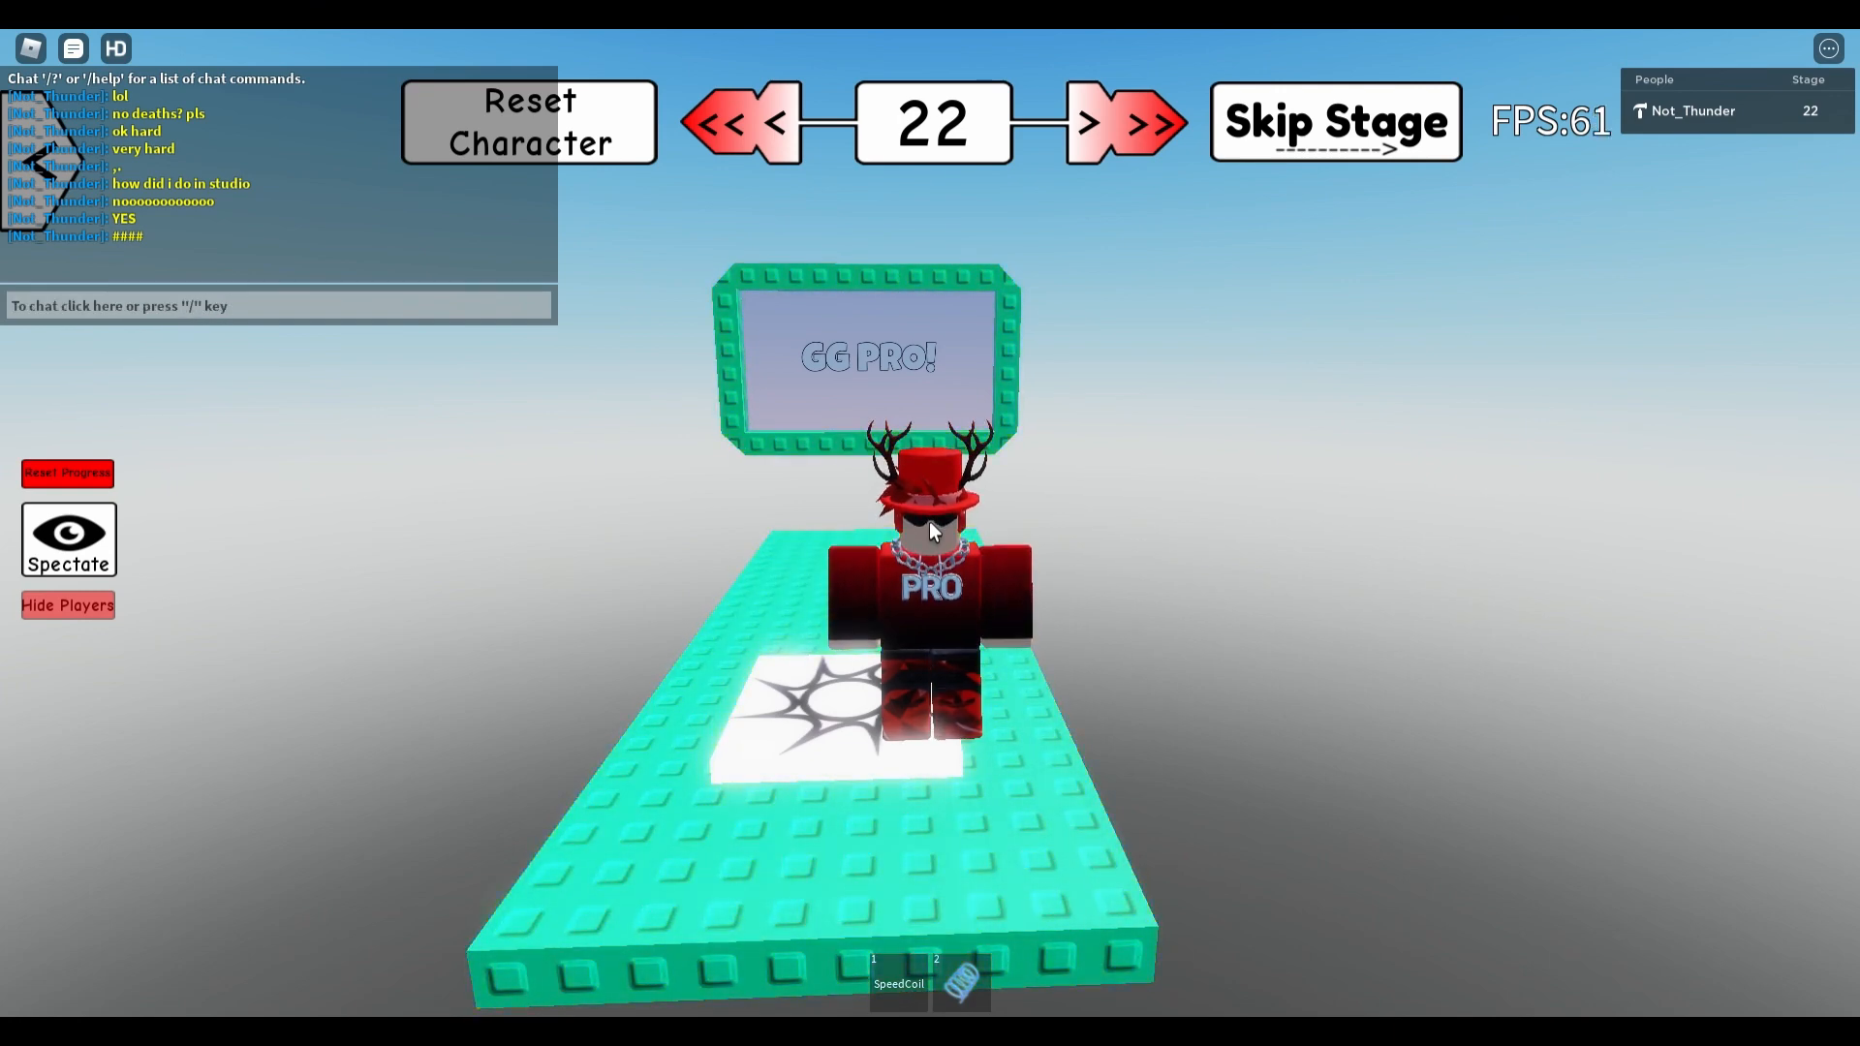